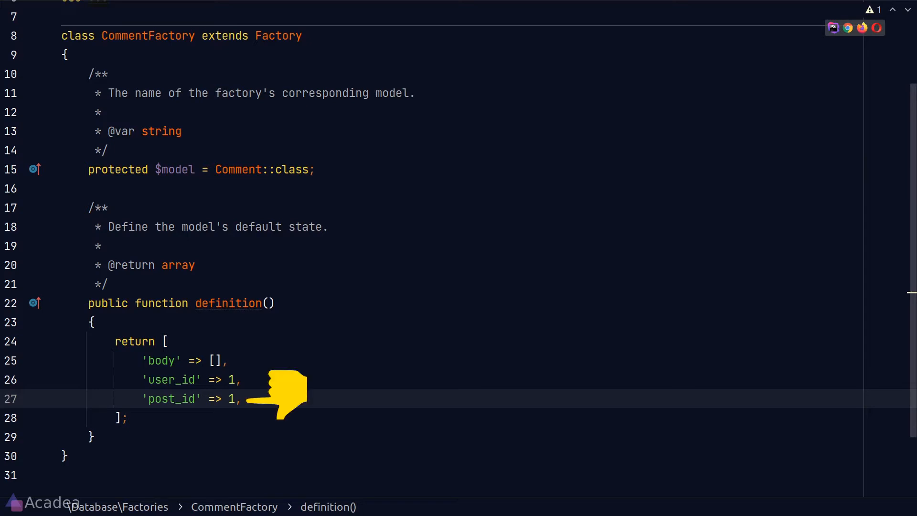
# Step: Add comments: get the model count and generate a random number between 1 and count
pyautogui.click(287, 399)
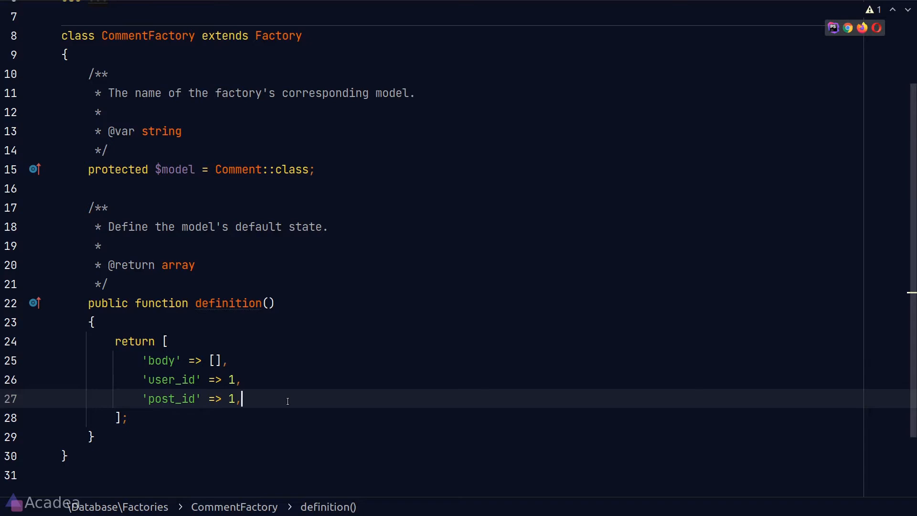
pyautogui.write('// get model count')
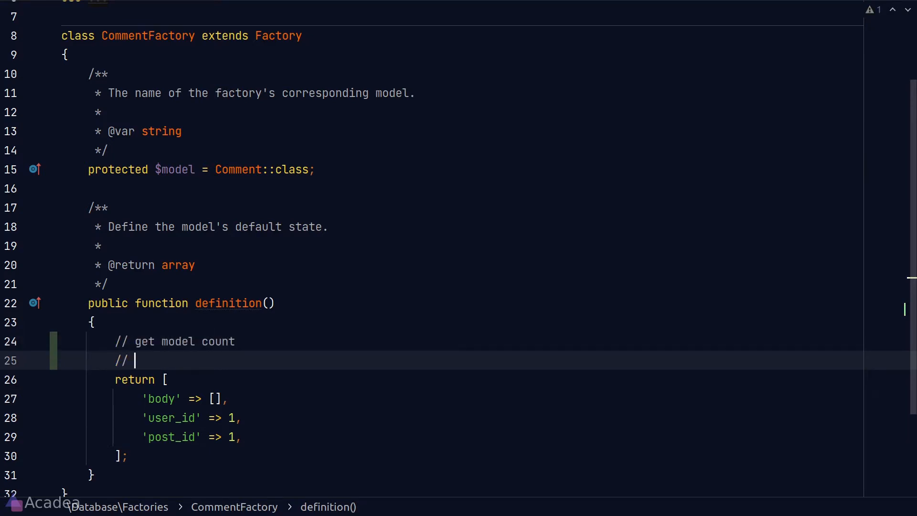
pyautogui.write('generate random')
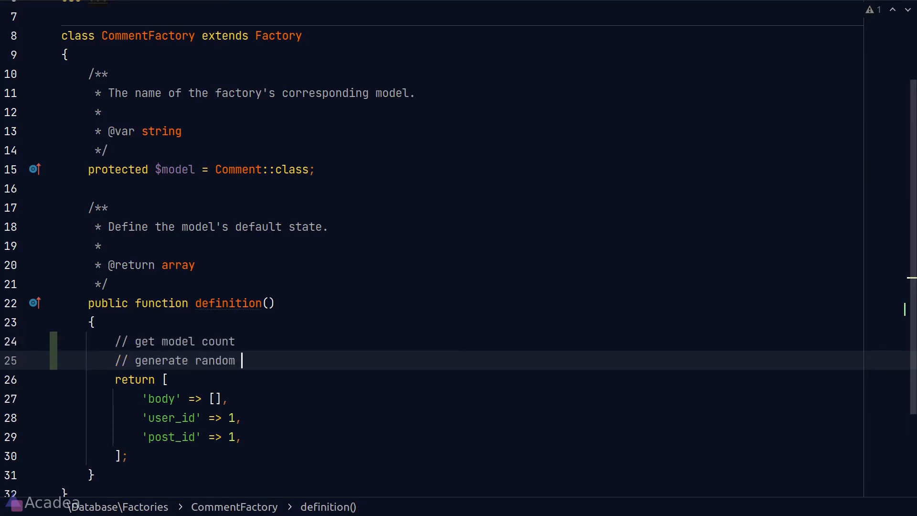
pyautogui.write('number between')
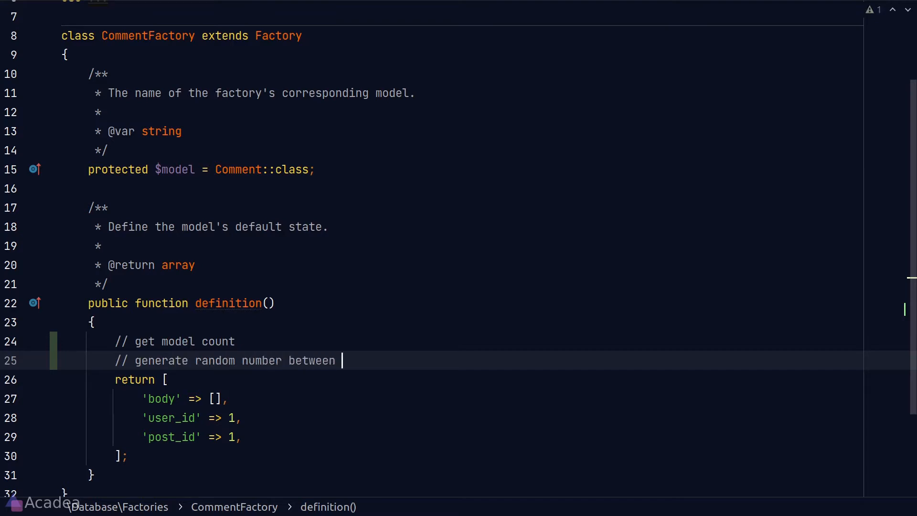
pyautogui.write('1 and model')
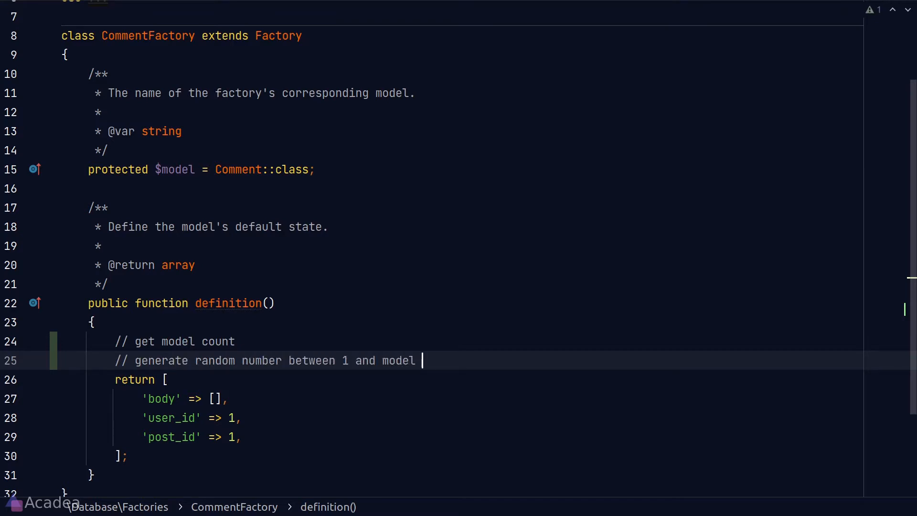
pyautogui.write('count')
pyautogui.write('// we')
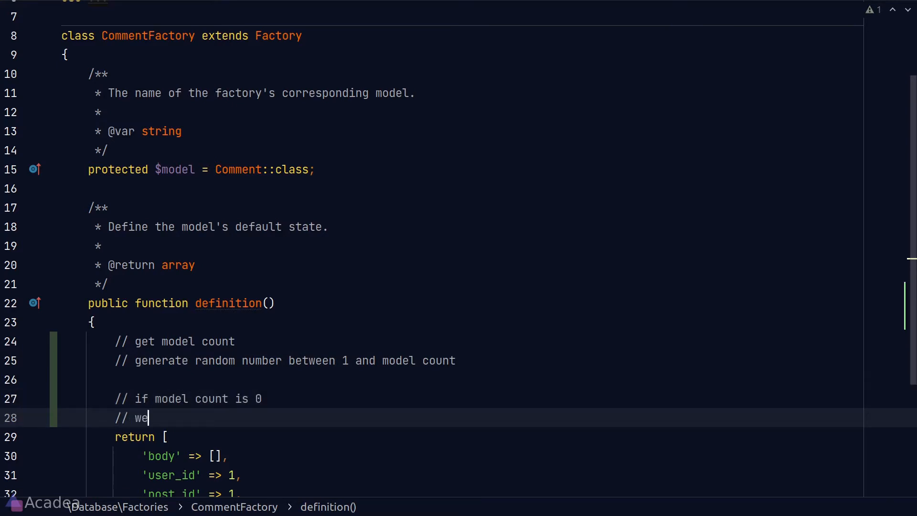
# Step: Add comments on creating a new record when none exist and getting a random record's id
pyautogui.write('should create a new record and')
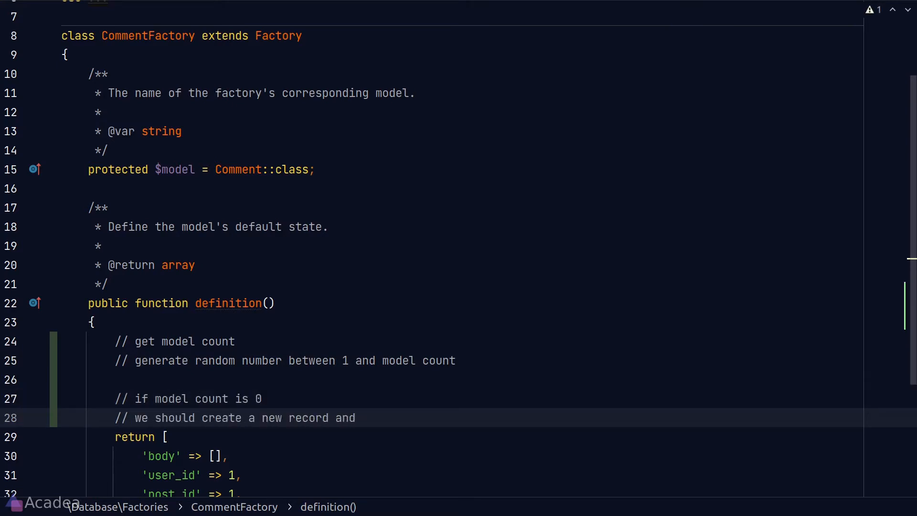
pyautogui.write('retrieve the')
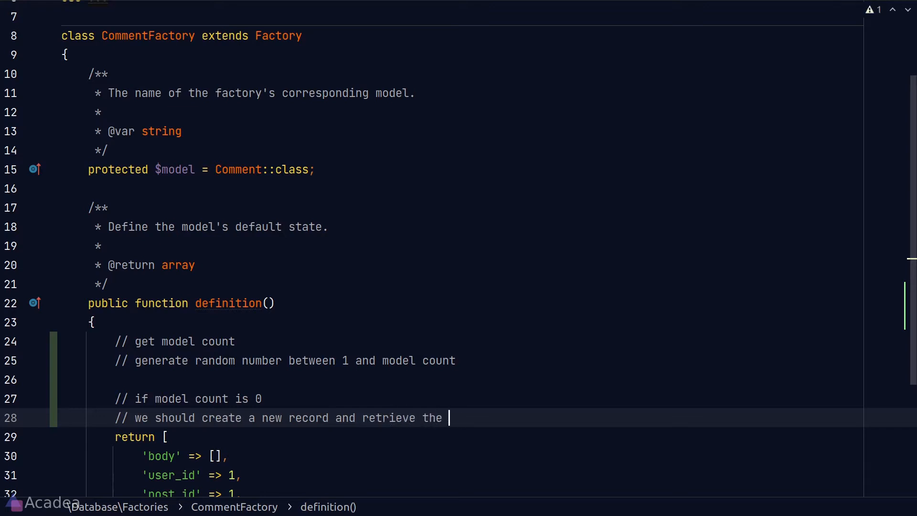
pyautogui.write('record id')
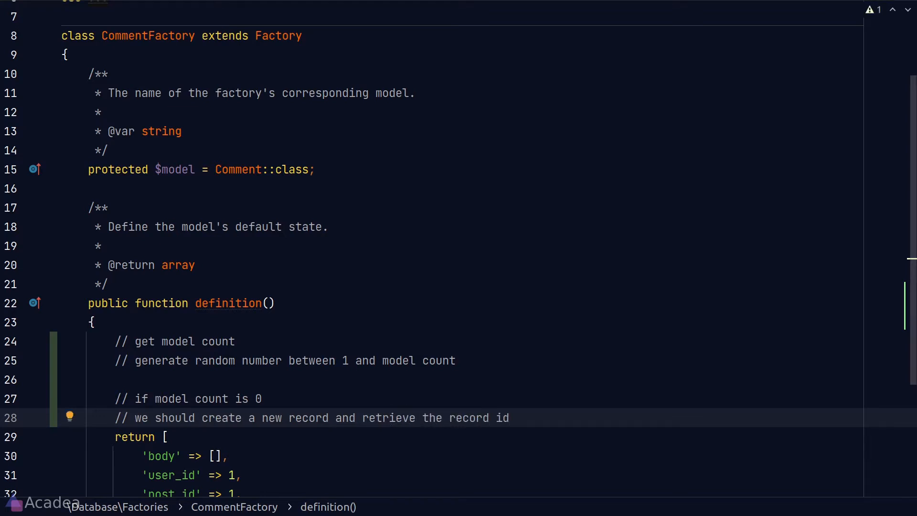
pyautogui.write('// get all model records')
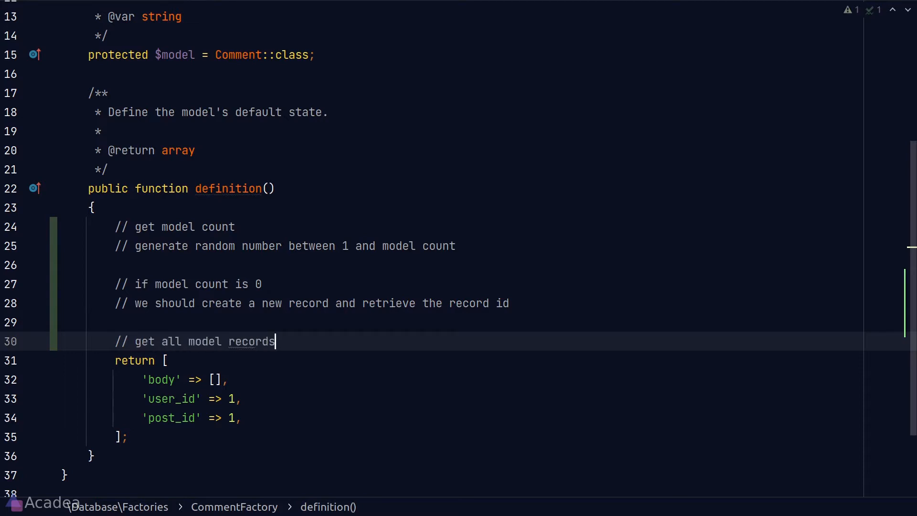
pyautogui.write('// randomly get one of the')
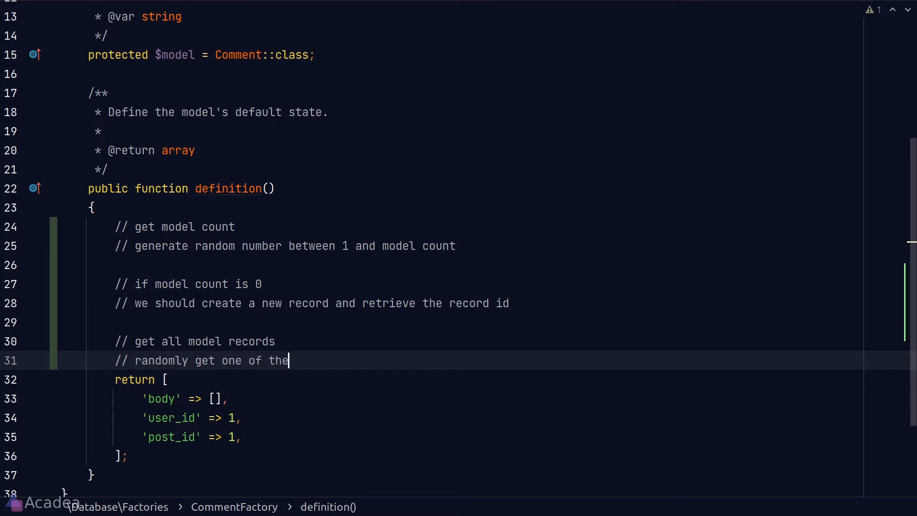
pyautogui.write('records, and get t')
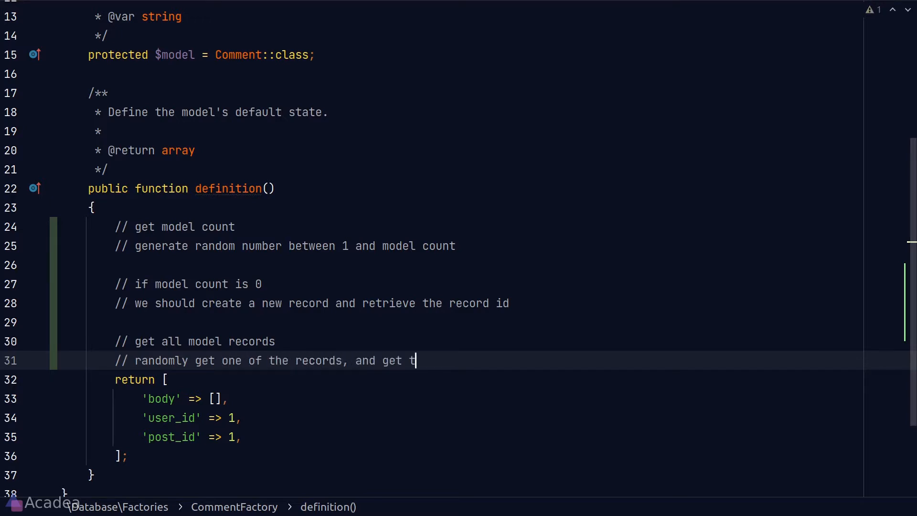
pyautogui.write('he id')
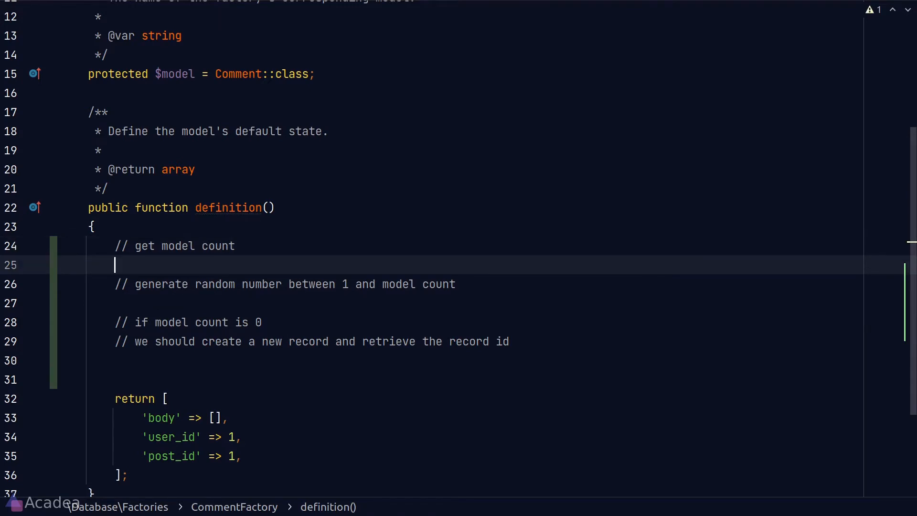
# Step: Store Post::query()->count() in $count and begin an if statement on $count
pyautogui.write('$cou')
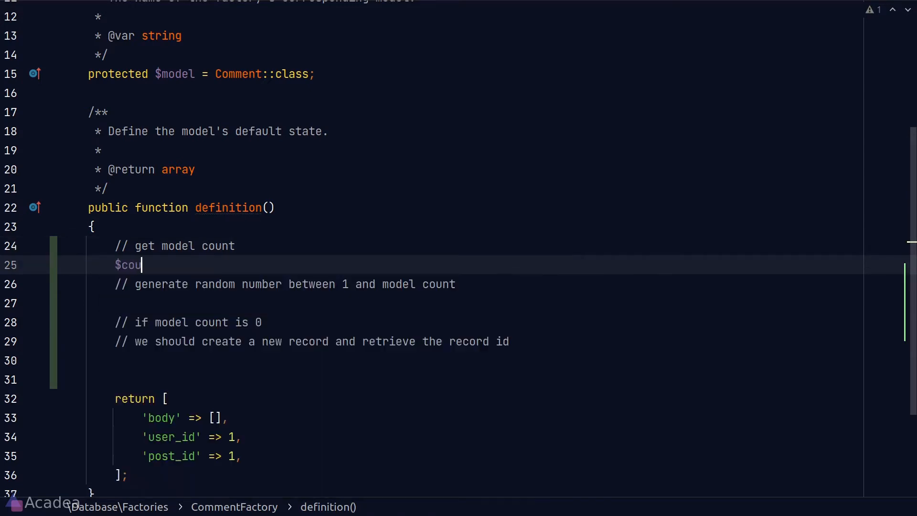
pyautogui.write('nt =')
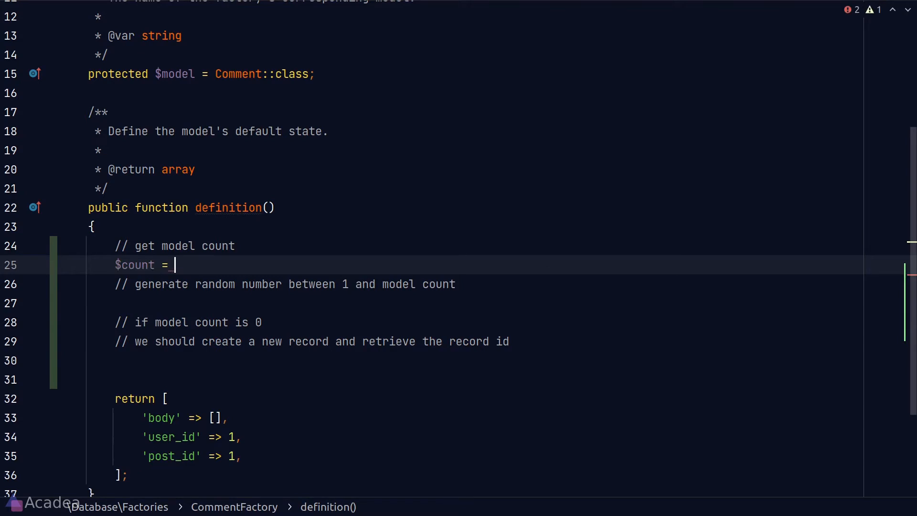
pyautogui.write('Post::')
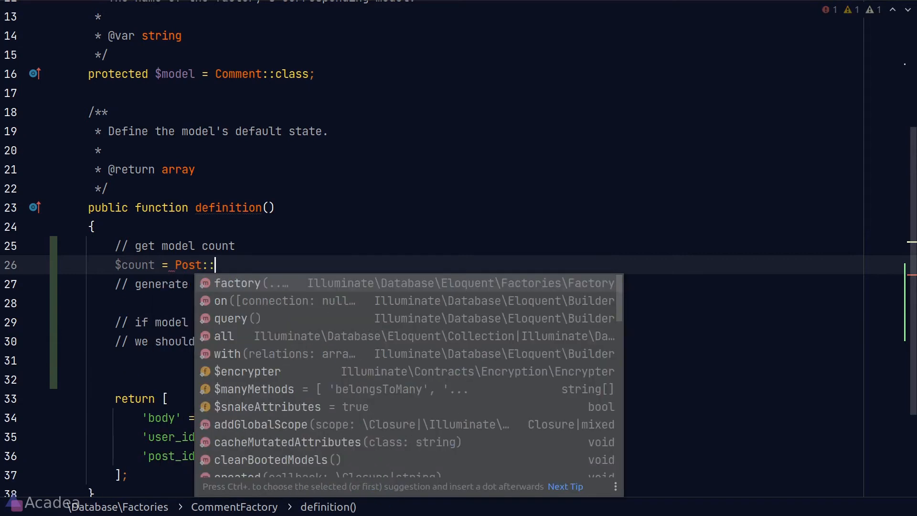
pyautogui.write('c')
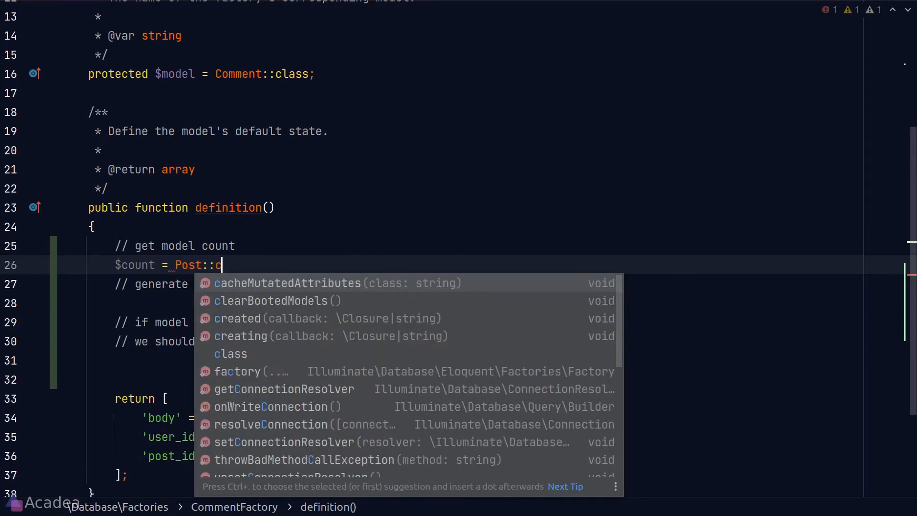
pyautogui.write('query()->count();')
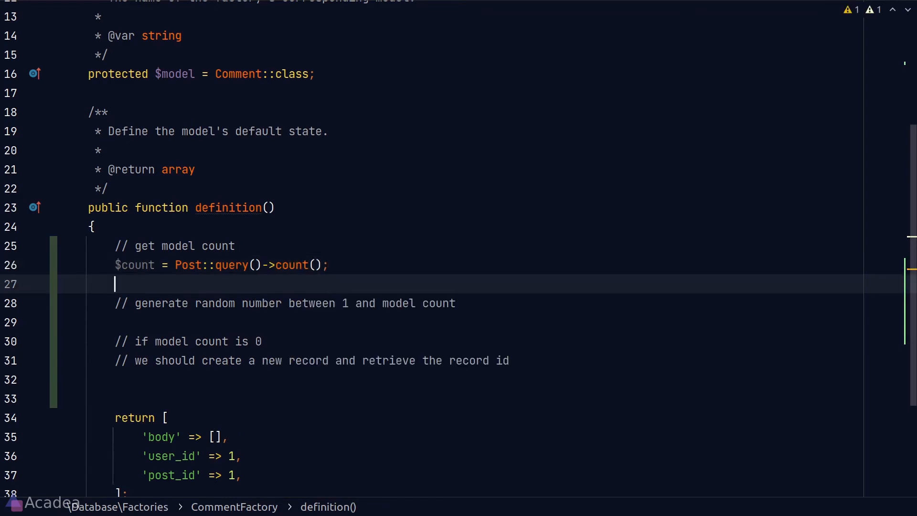
pyautogui.write('if($count')
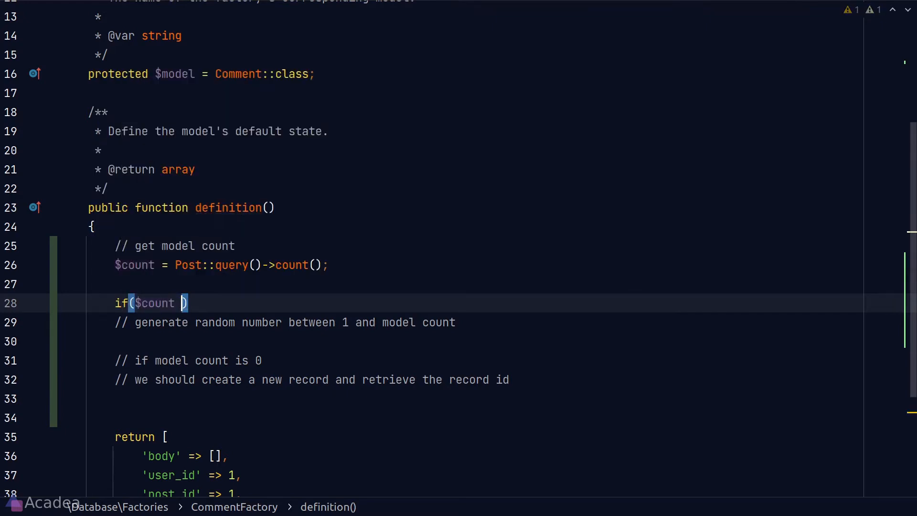
# Step: Set $postId to a new Post's id when $count === 0, else rand(1, $count); use it for 'post_id'
pyautogui.write('=== 0){')
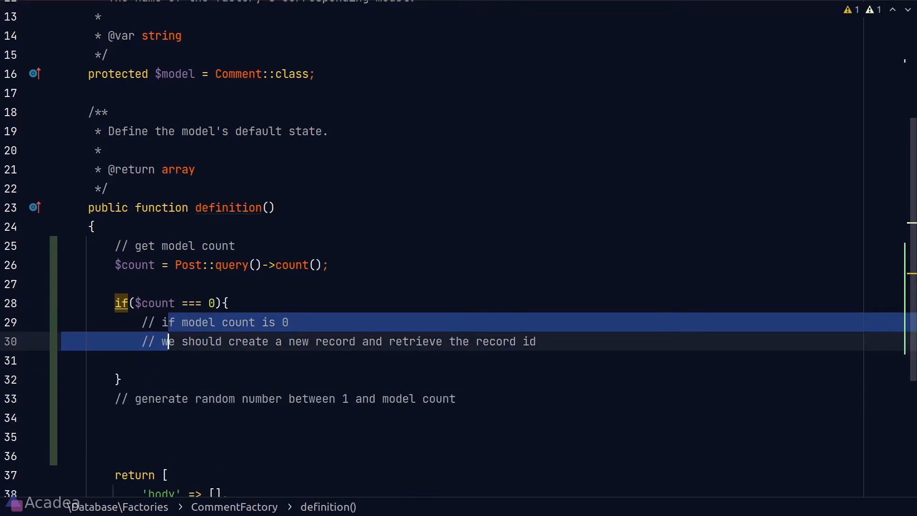
pyautogui.write('$')
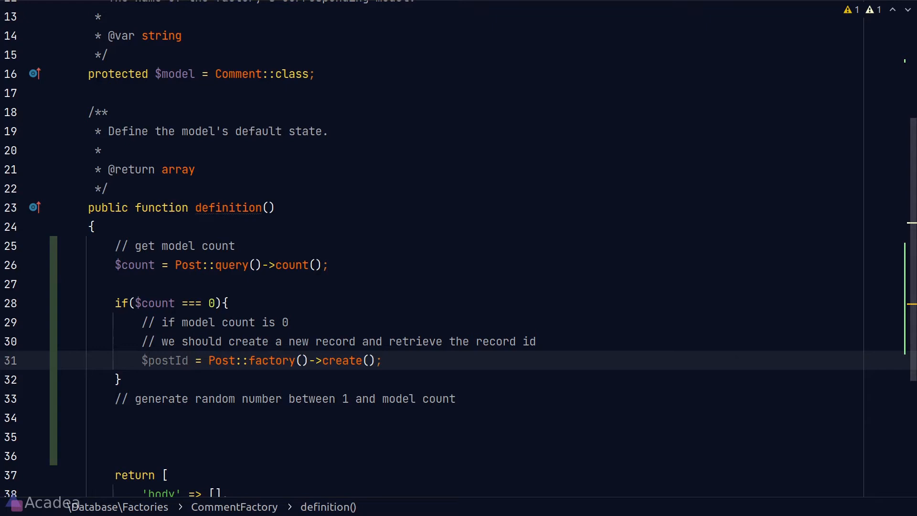
pyautogui.write('->')
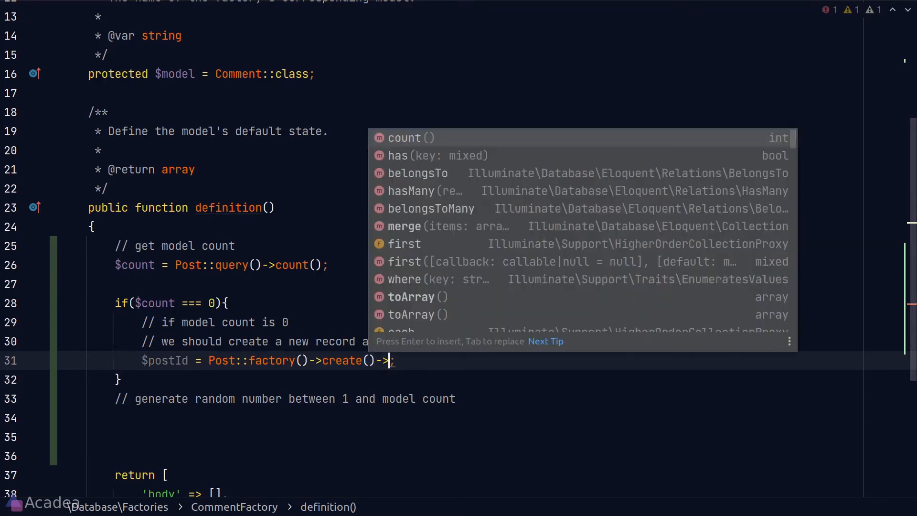
pyautogui.write('id')
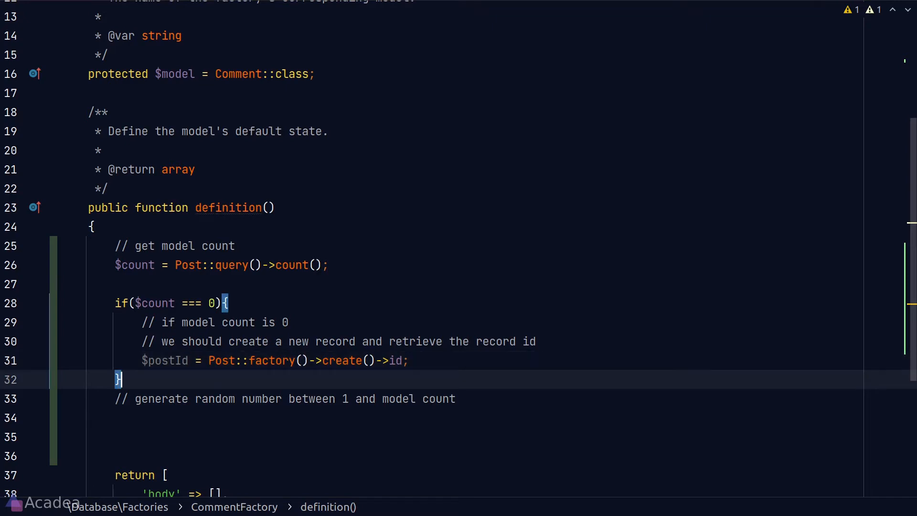
pyautogui.write('else{')
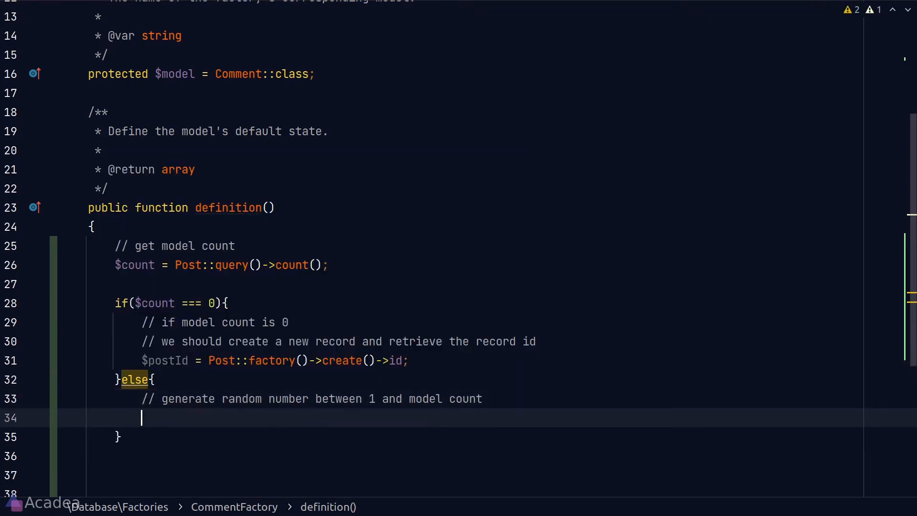
pyautogui.write('$postId = rand(1, $count);')
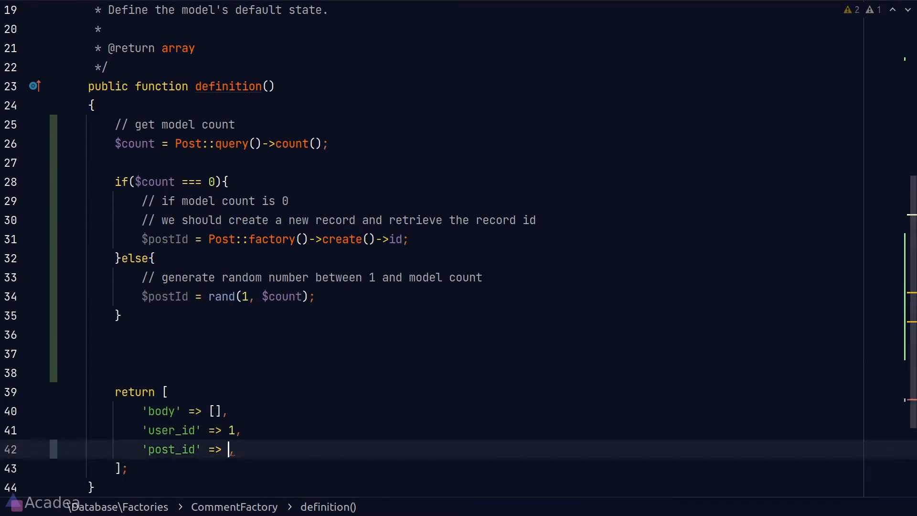
pyautogui.write('$postId')
pyautogui.write('php artisan')
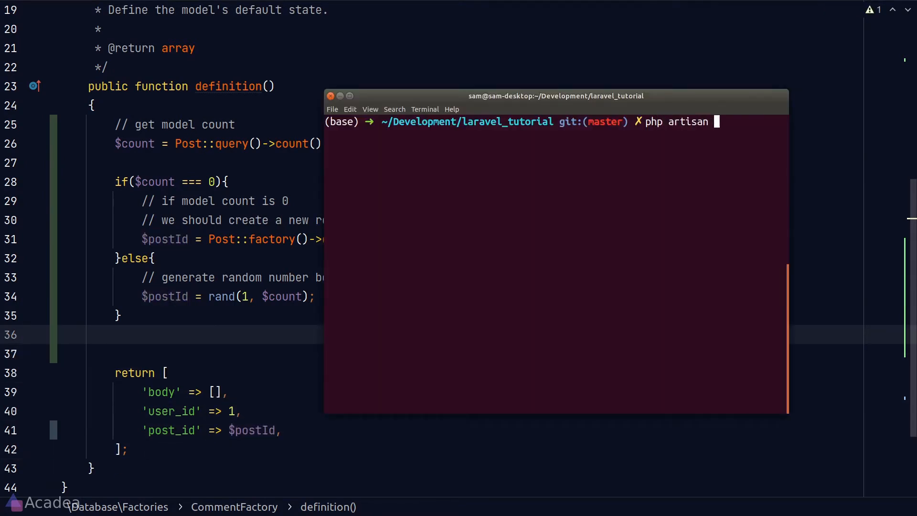
# Step: Run php artisan db:seed in the project terminal
pyautogui.write('db:')
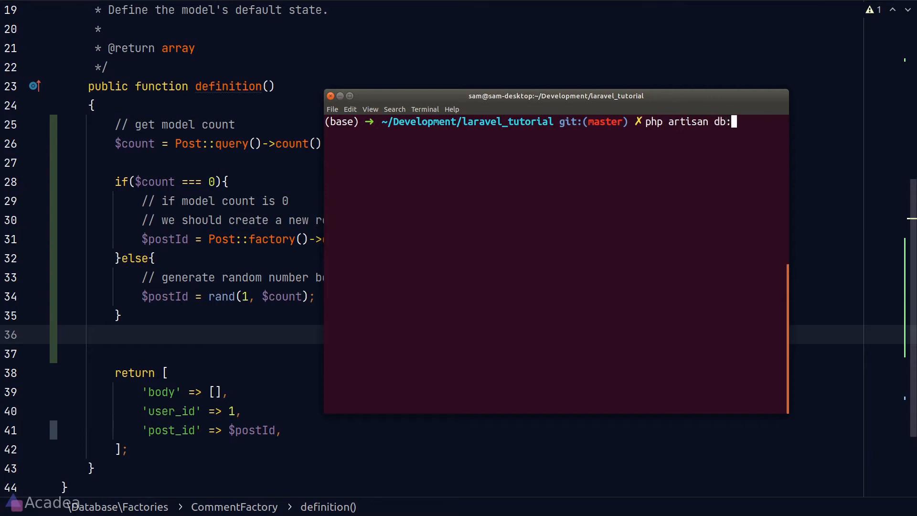
pyautogui.write('seed')
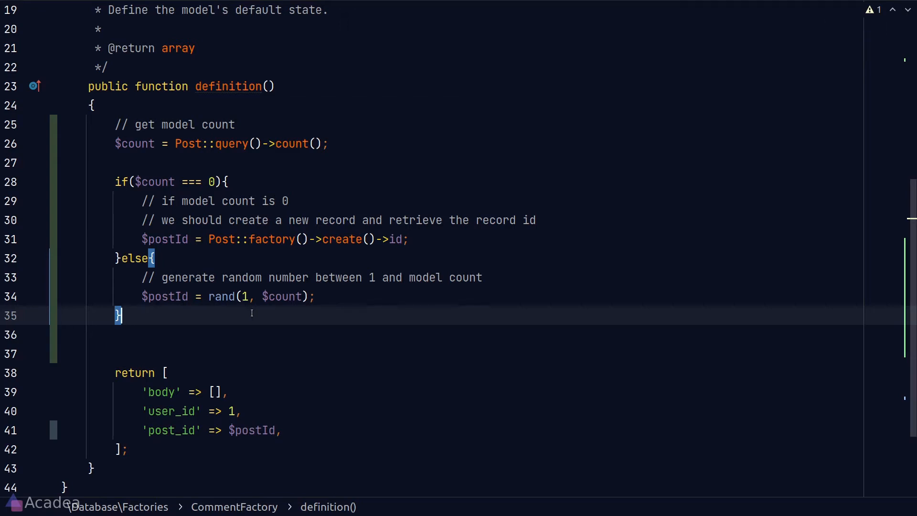
# Step: Add public static getRandomModelId(string $model) to FactoryHelper with the pasted count logic and Post import
pyautogui.rightClick(77, 101)
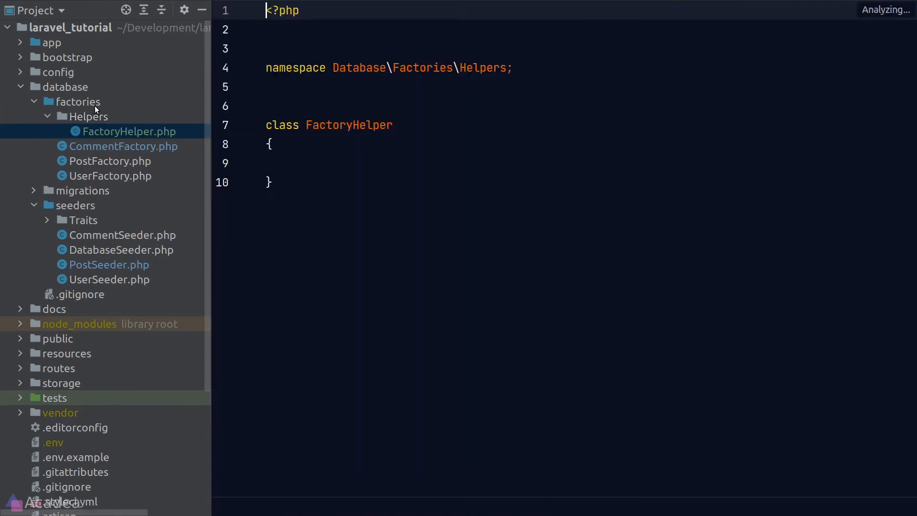
pyautogui.write('public static function ()')
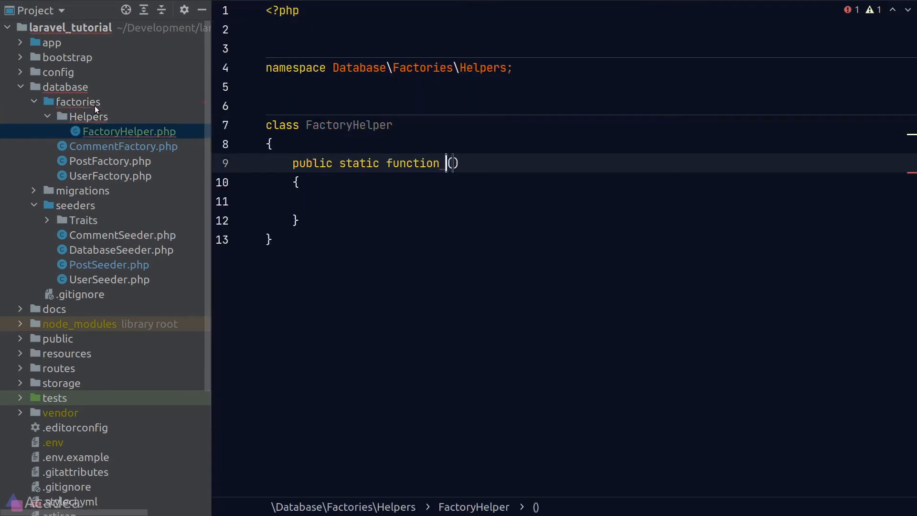
pyautogui.write('getRandom')
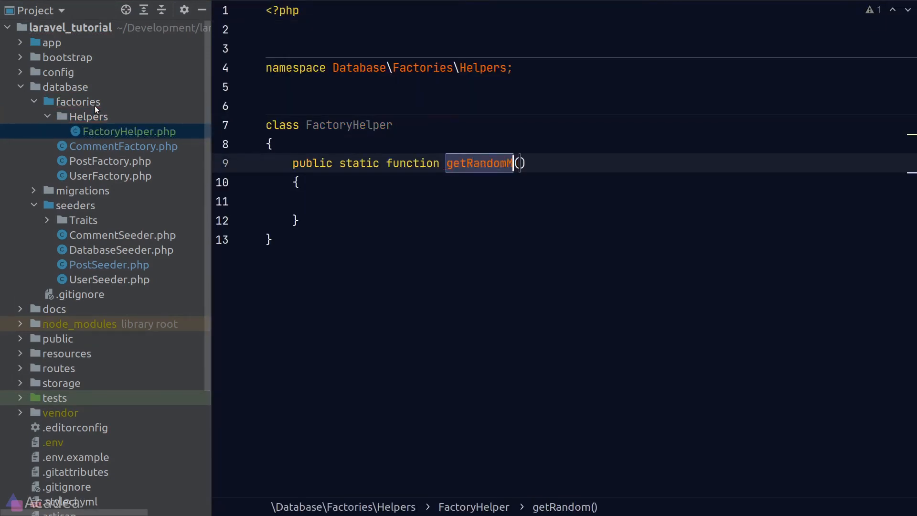
pyautogui.write('ModelId(str')
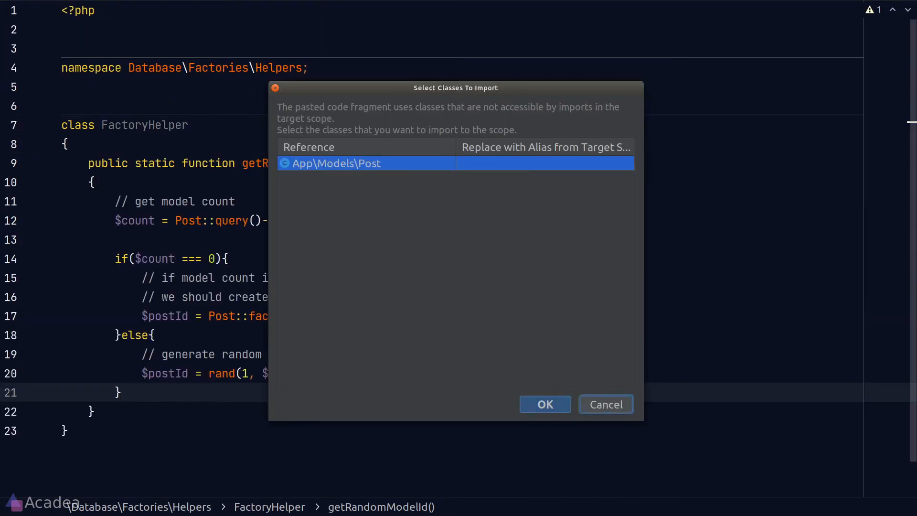
pyautogui.click(544, 403)
pyautogui.write('* This function will get a random model')
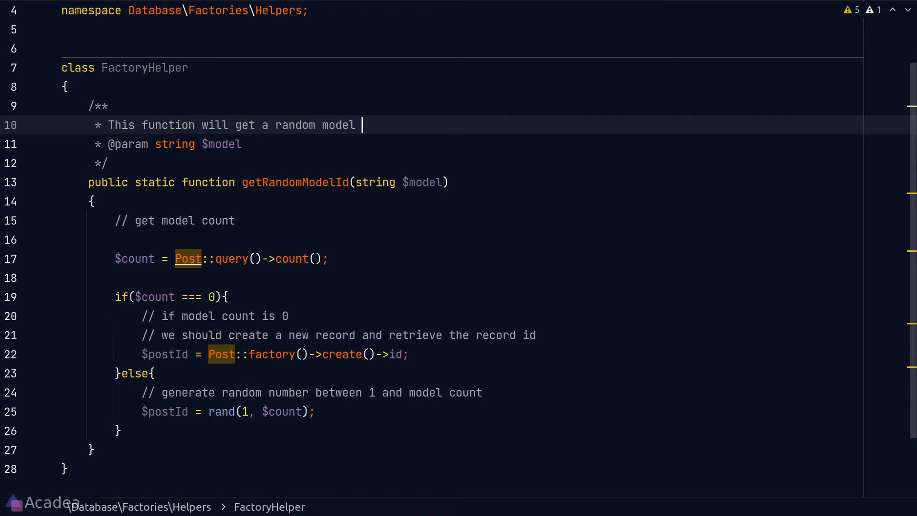
# Step: Add the docblock, replace Post with $model in the query, and add return statements
pyautogui.write('id from the')
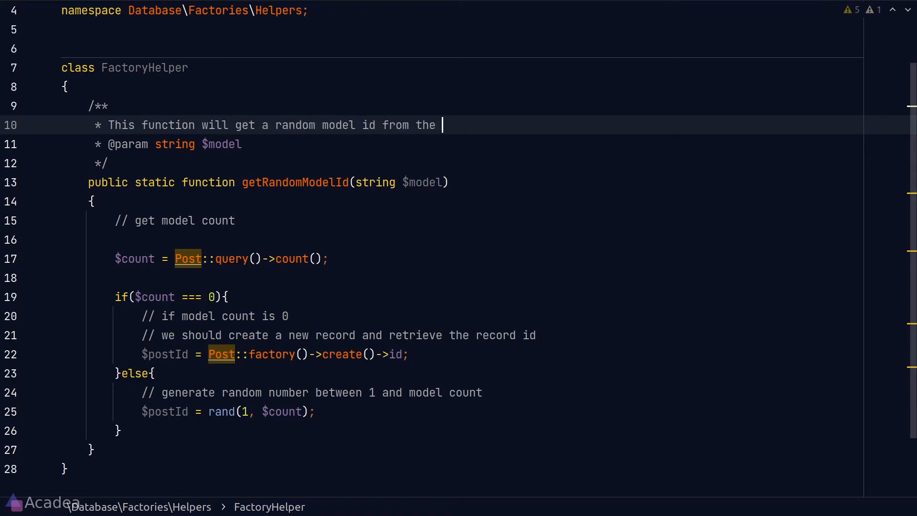
pyautogui.write('database.')
pyautogui.click(168, 143)
pyautogui.write('| HasFactory ')
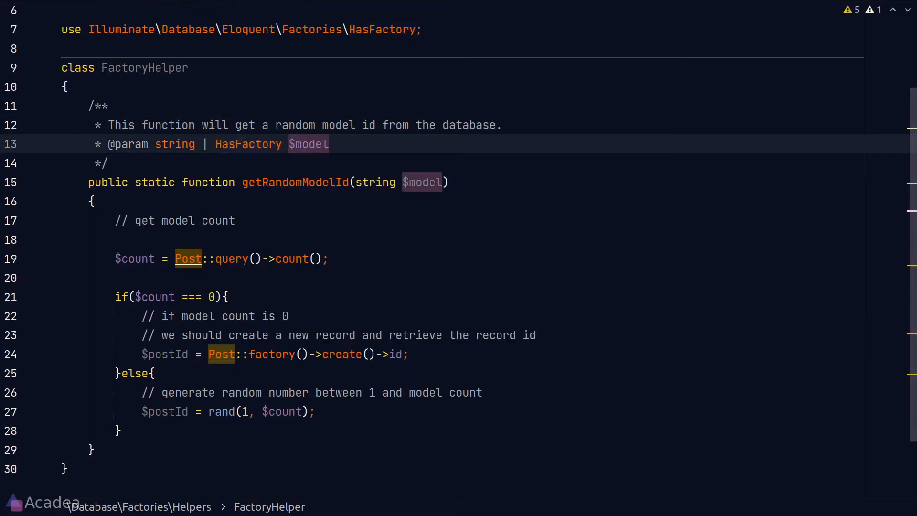
pyautogui.click(256, 258)
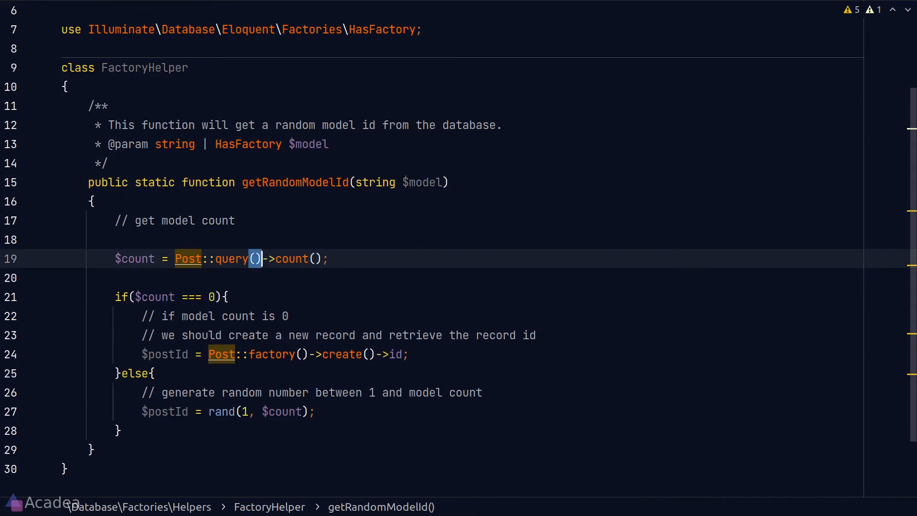
pyautogui.press('Backspace')
pyautogui.write('$model')
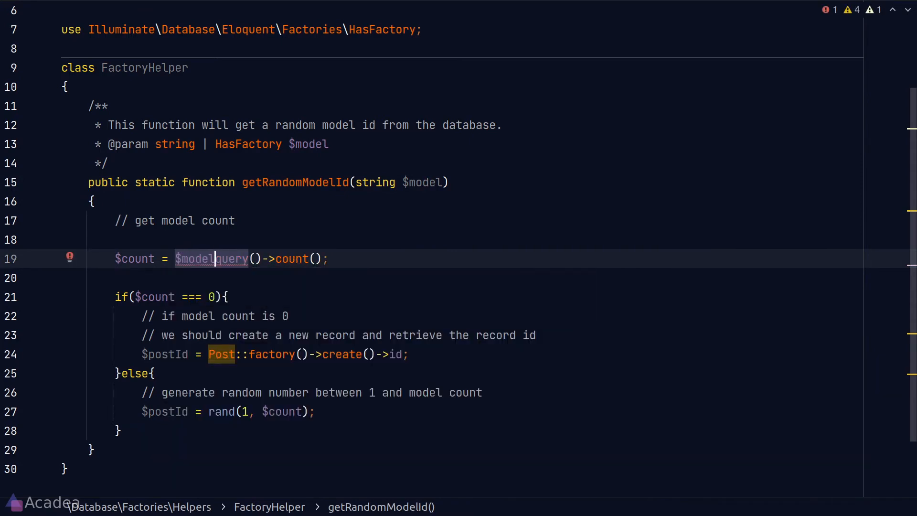
pyautogui.write('::')
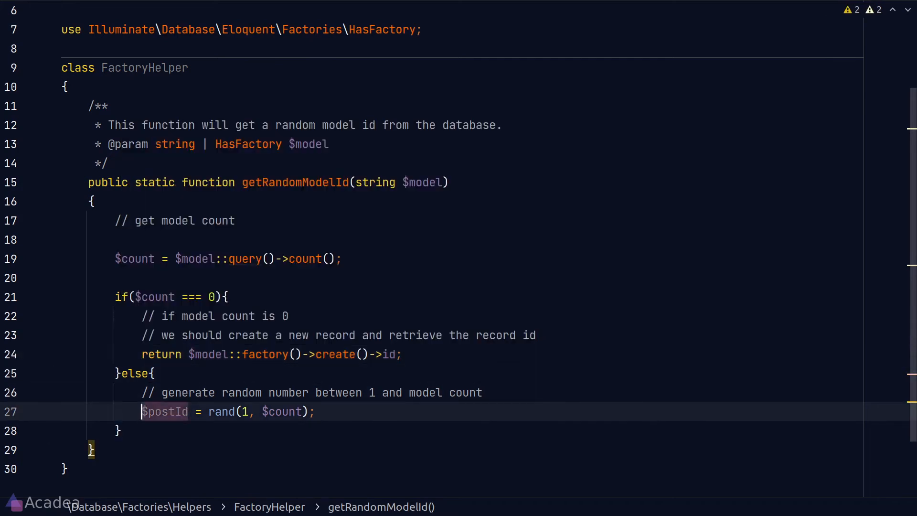
pyautogui.write('return')
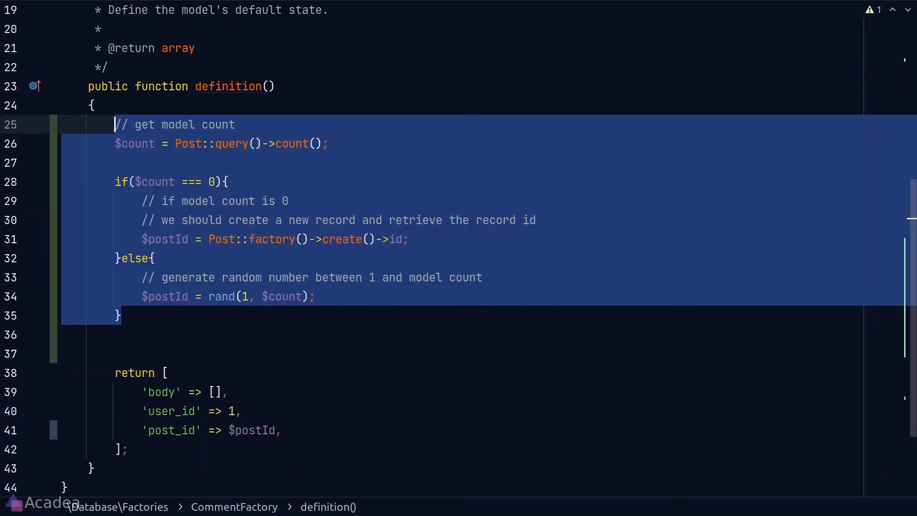
# Step: Set $postId and 'user_id' via FactoryHelper::getRandomModelId for Post::class and User::class
pyautogui.write('$postId = FactoryHelper::')
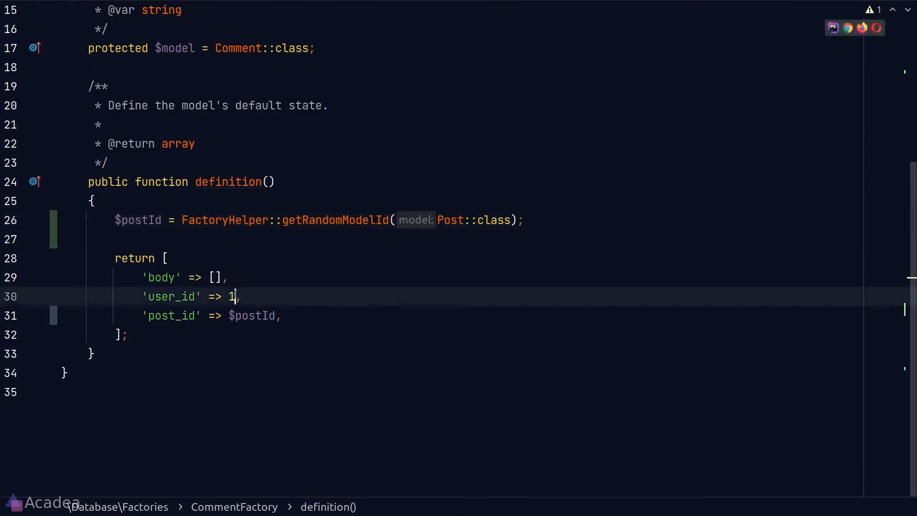
pyautogui.write('FactoryHelper::getRandomModelId(User::class')
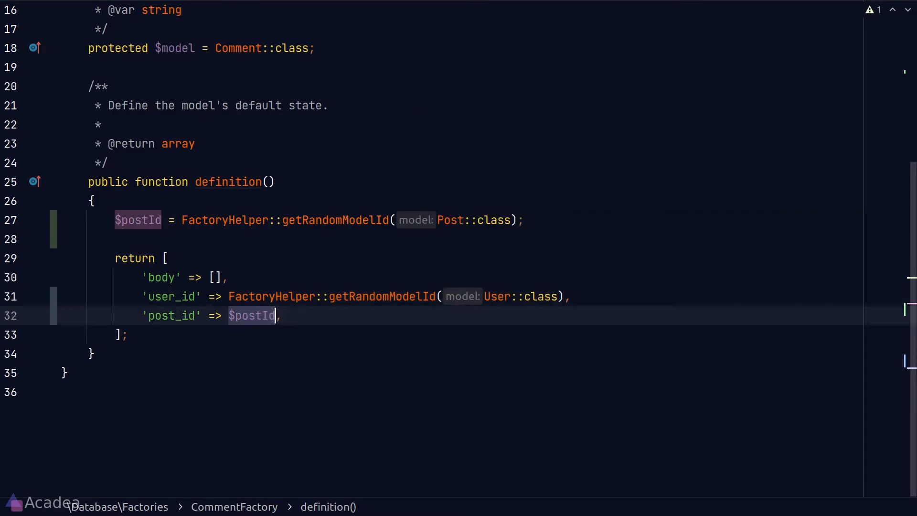
pyautogui.press('Delete')
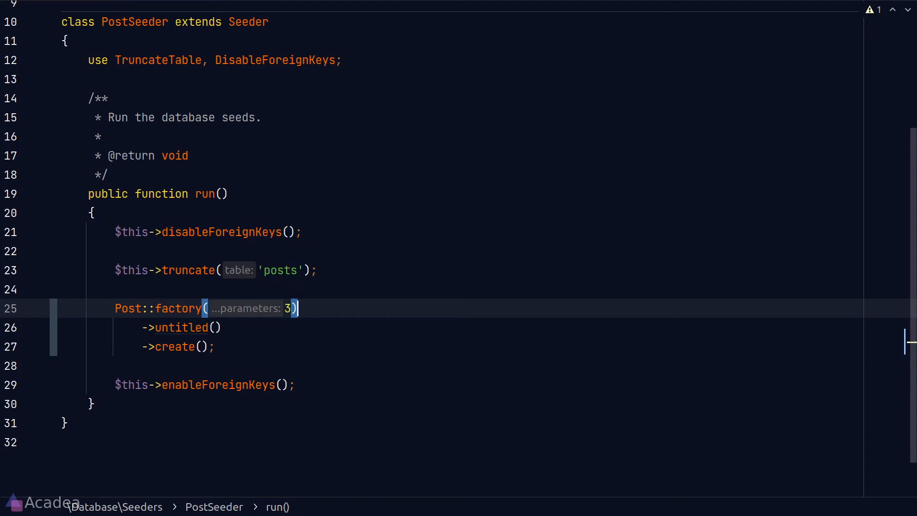
# Step: Chain has(Comment::factory(3), 'comments') onto the Post factory, then search files for 'data'
pyautogui.press('enter')
pyautogui.write('->has(')
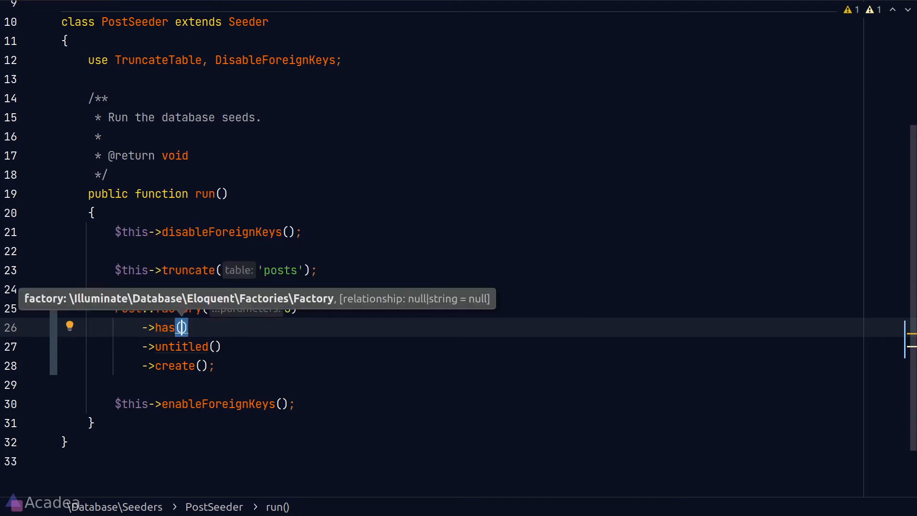
pyautogui.write('Comment::factory()')
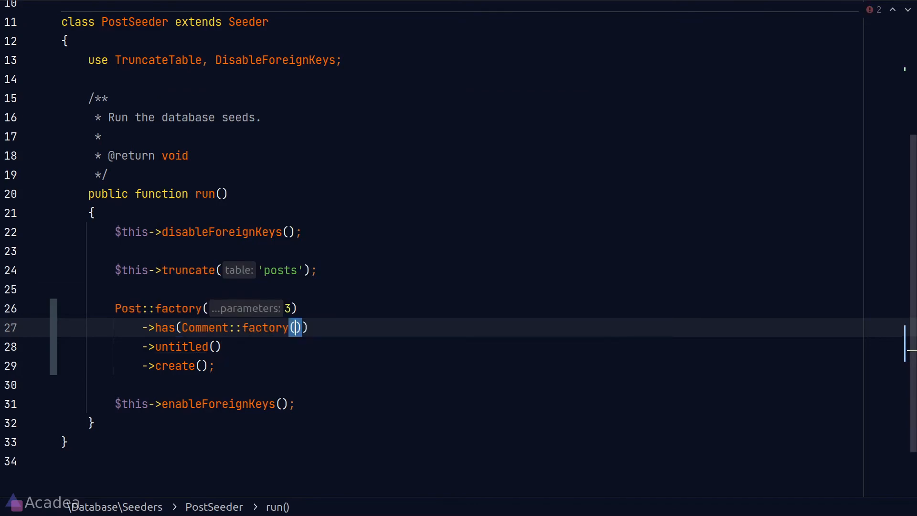
pyautogui.write('3')
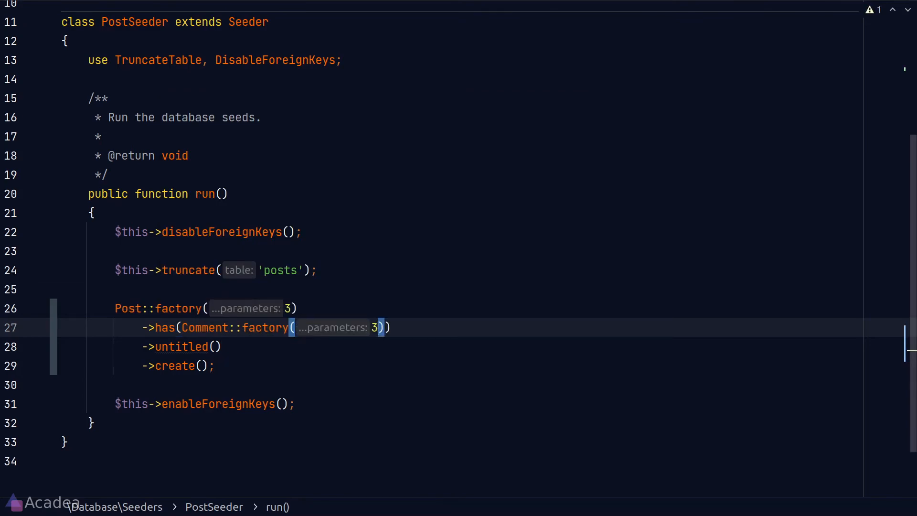
pyautogui.write(',')
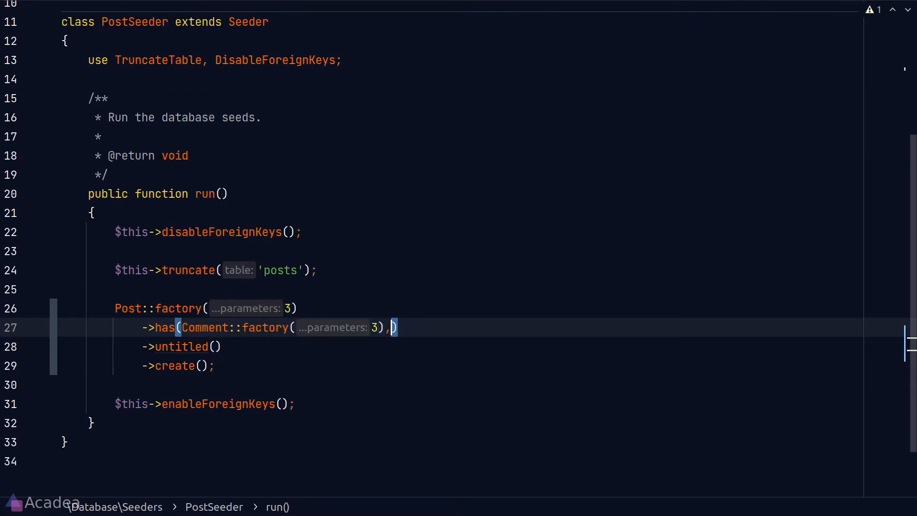
pyautogui.write("comments'")
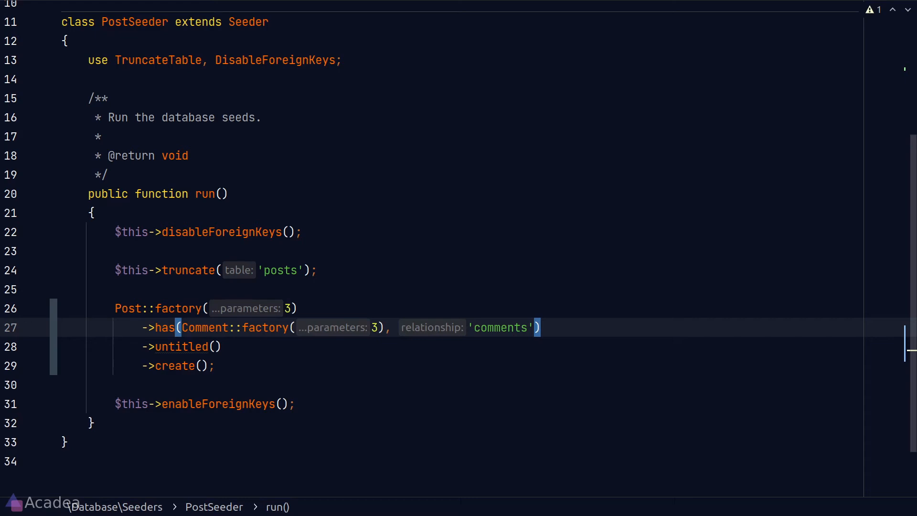
pyautogui.write('data')
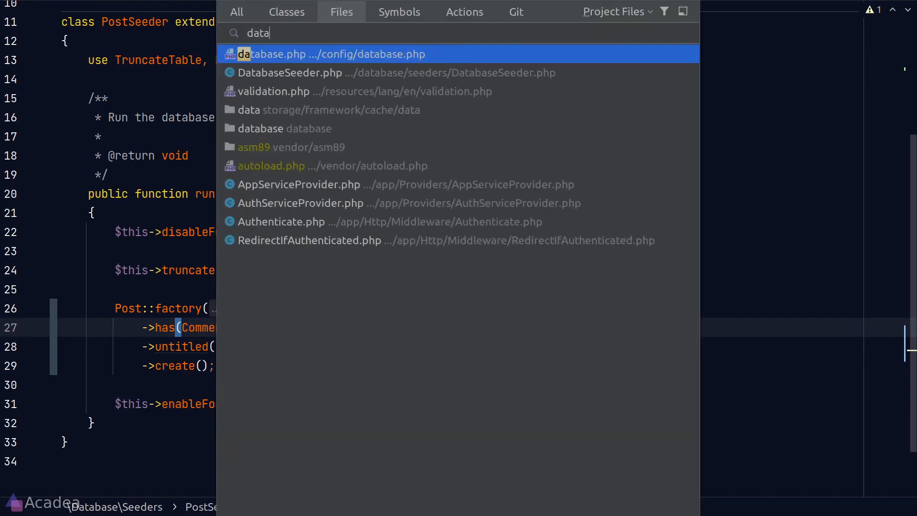
# Step: Review DatabaseSeeder.php, then comment out PostSeeder's has(Comment::factory(3), 'comments') line
pyautogui.click(288, 72)
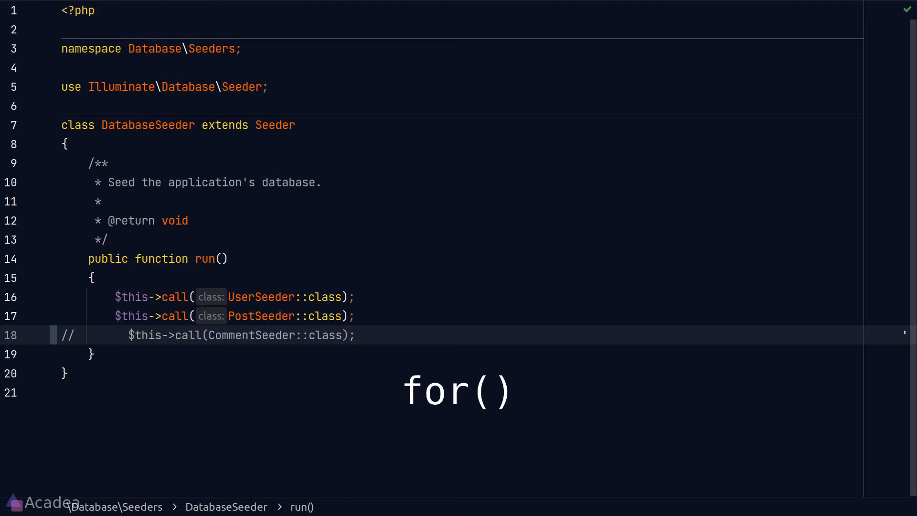
pyautogui.click(354, 336)
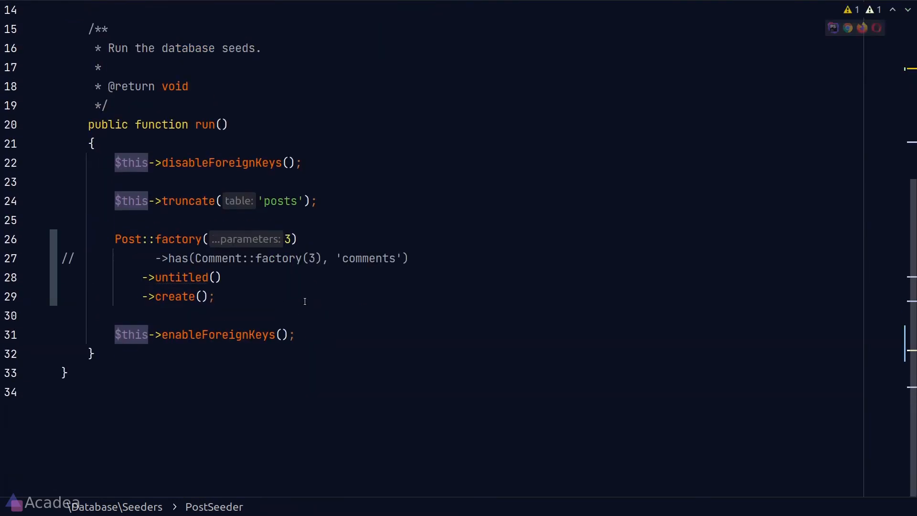
# Step: Assign the created posts to $posts and start a $posts->each() closure
pyautogui.write('$posts =')
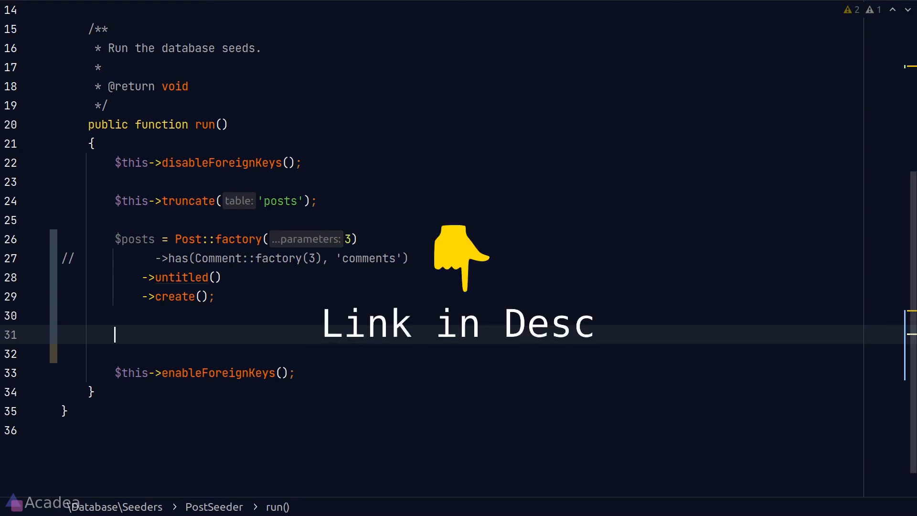
pyautogui.write('$posts')
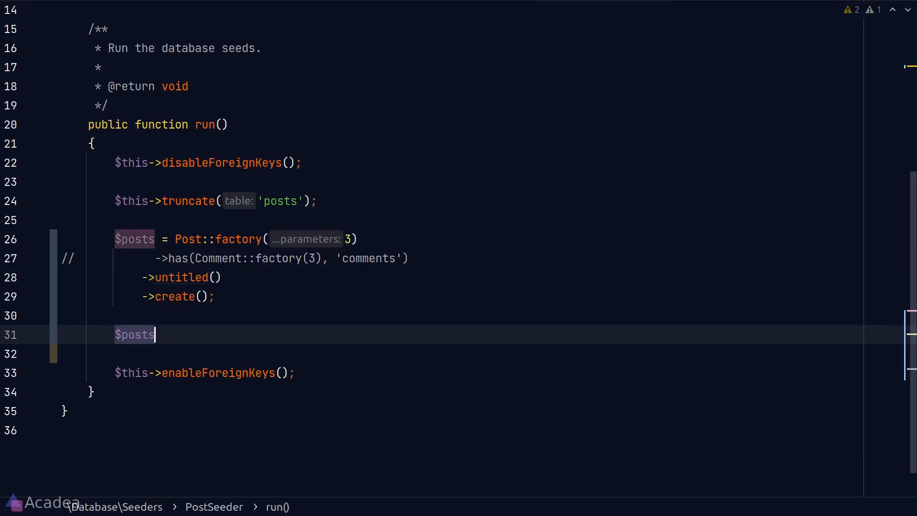
pyautogui.write('->each')
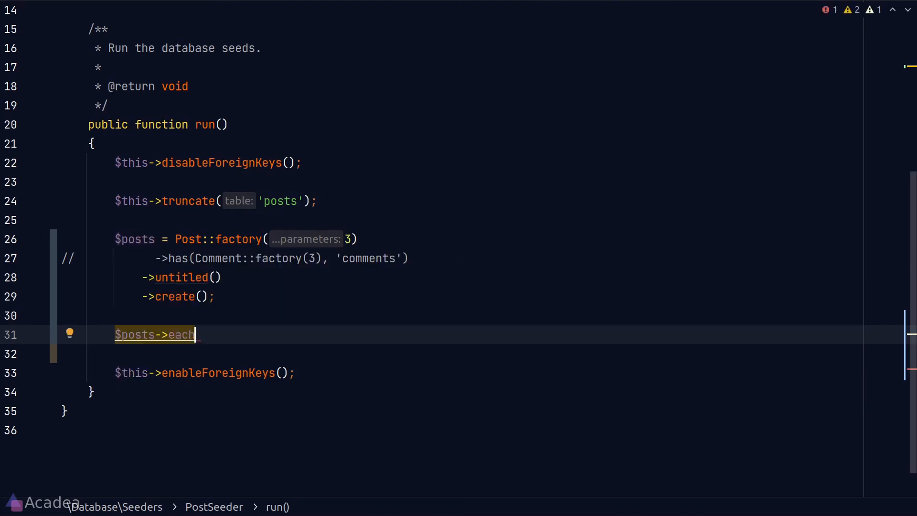
pyautogui.write('(function ($')
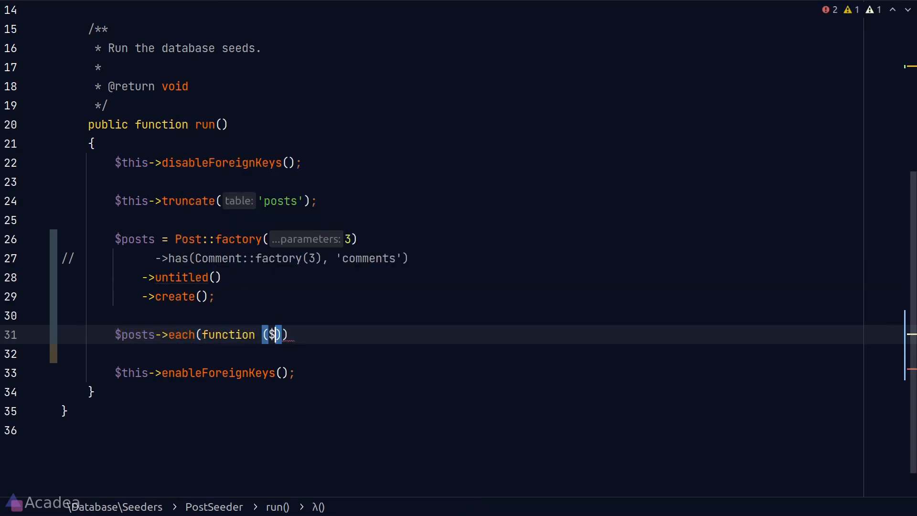
# Step: In the Post $post closure, sync users with FactoryHelper::getRandomModelId(User::class)
pyautogui.write('post')
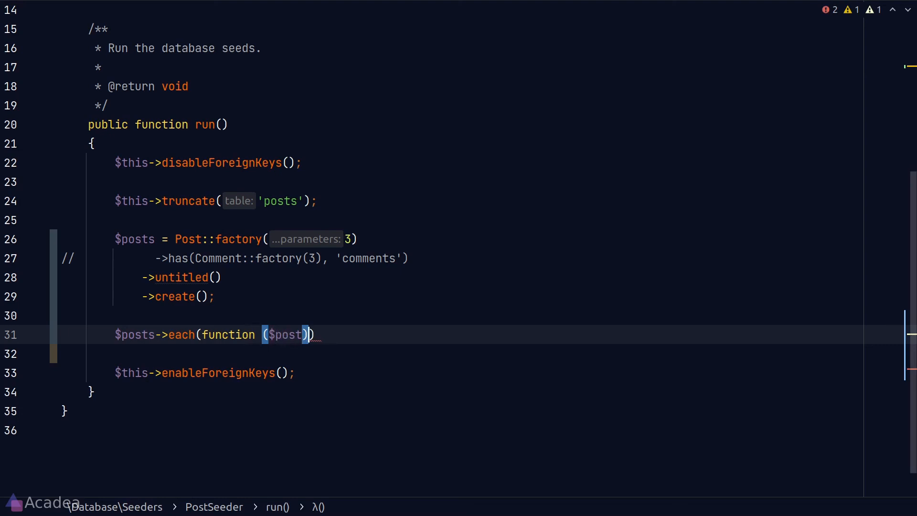
pyautogui.write('{')
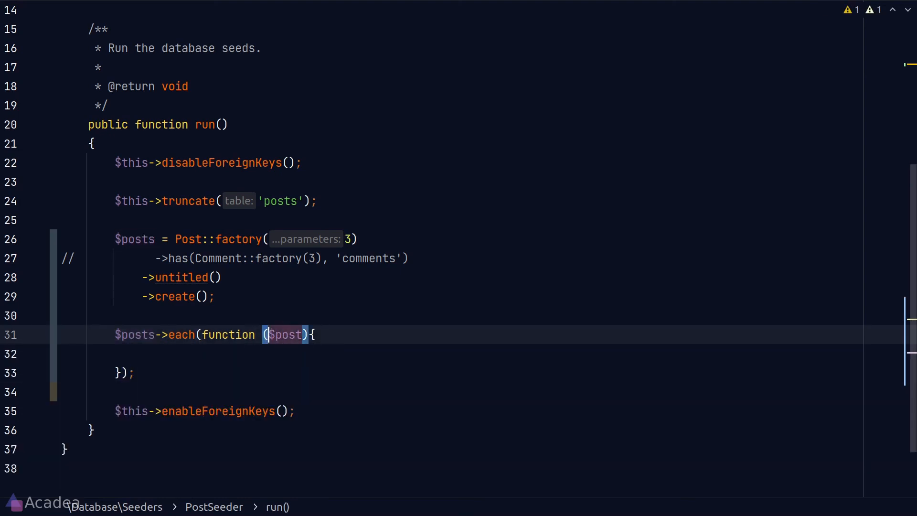
pyautogui.write('Post')
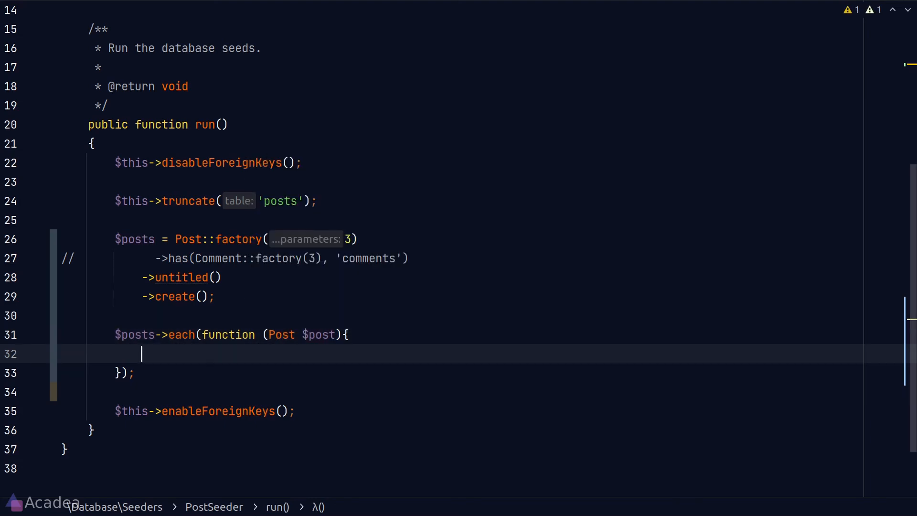
pyautogui.write('$post->users(')
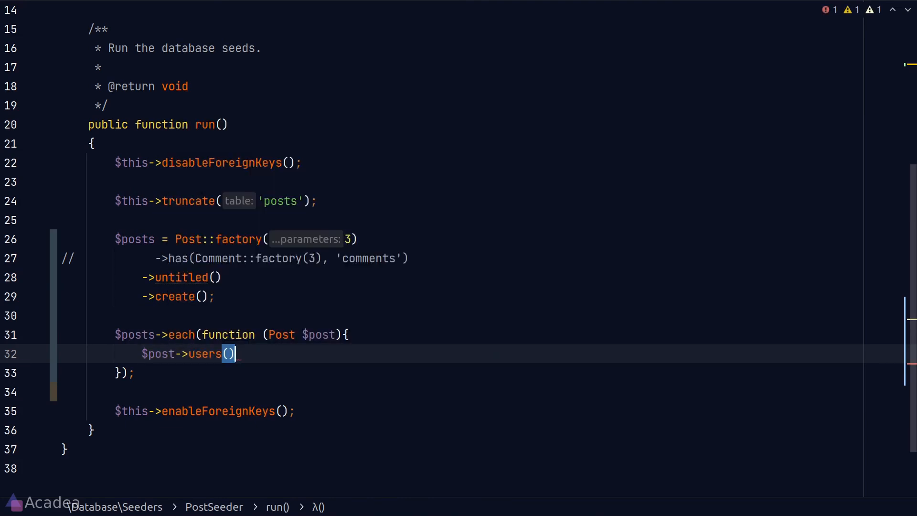
pyautogui.write('->sync([ge')
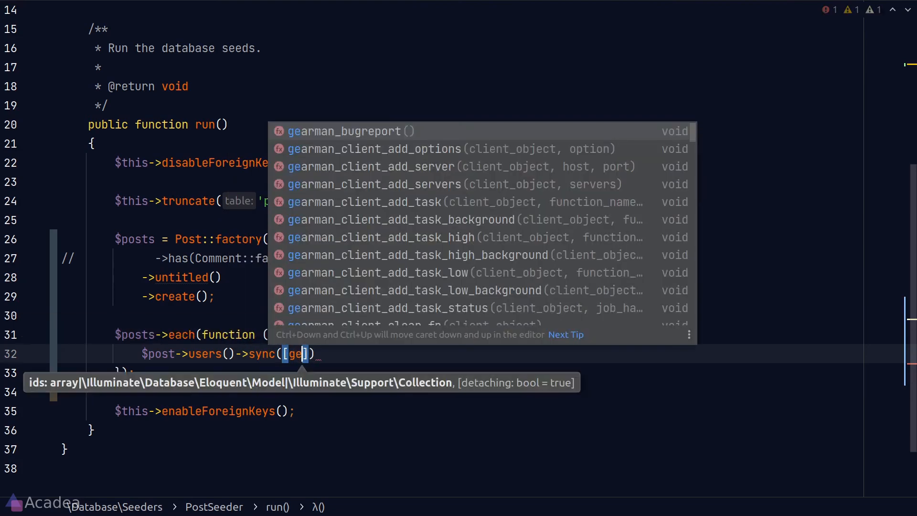
pyautogui.write('FactoryHelper::getRandomModelId(')
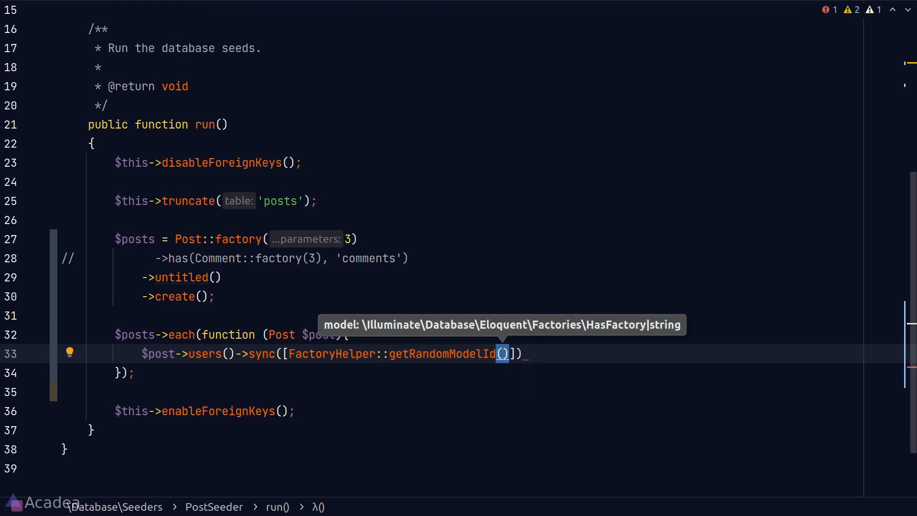
pyautogui.write('User::cl')
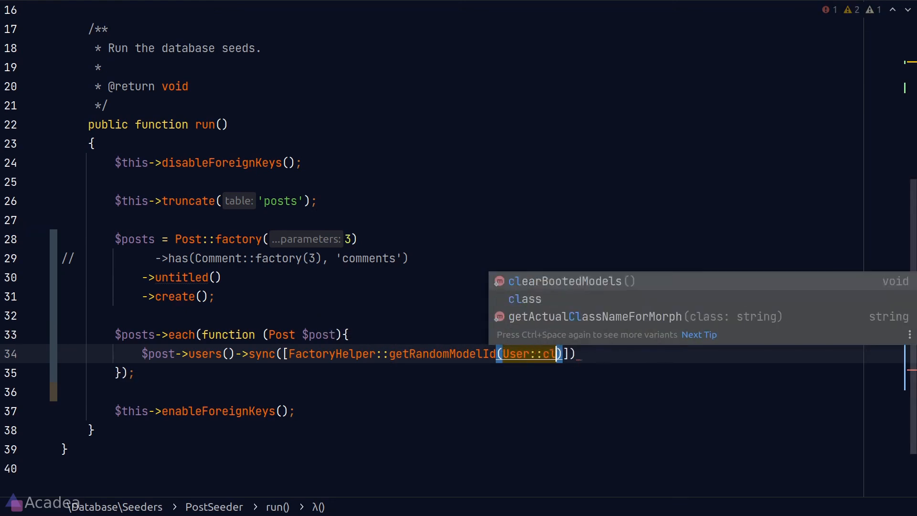